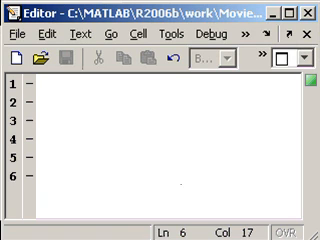
{"action": "type", "text": "x  = linspace(0,4*pi,200);"}
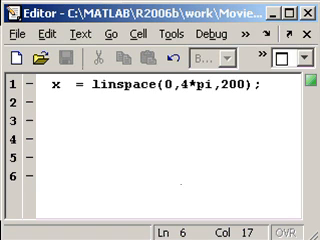
{"action": "type", "text": "h(1) = subplot(2,1,1);"}
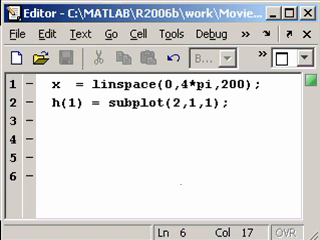
{"action": "type", "text": "plot(x,sin(x));"}
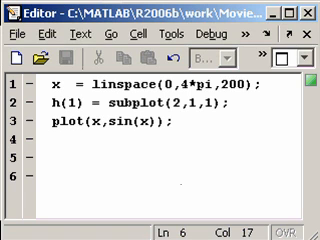
{"action": "type", "text": "h(2) = subplot(2,1,2);"}
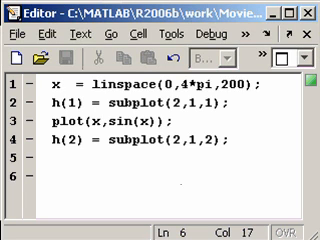
{"action": "type", "text": "plot(x,cos(x));"}
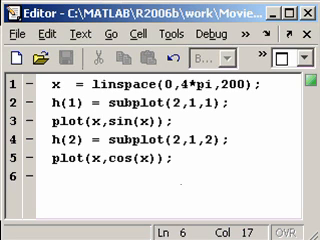
{"action": "type", "text": "linkaxes(h,'xy')"}
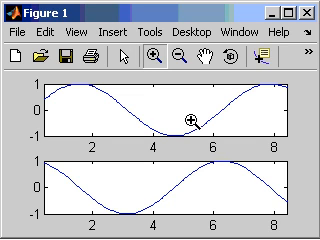
{"action": "mouse_move", "coordinate": [190, 112]}
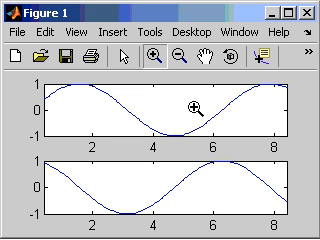